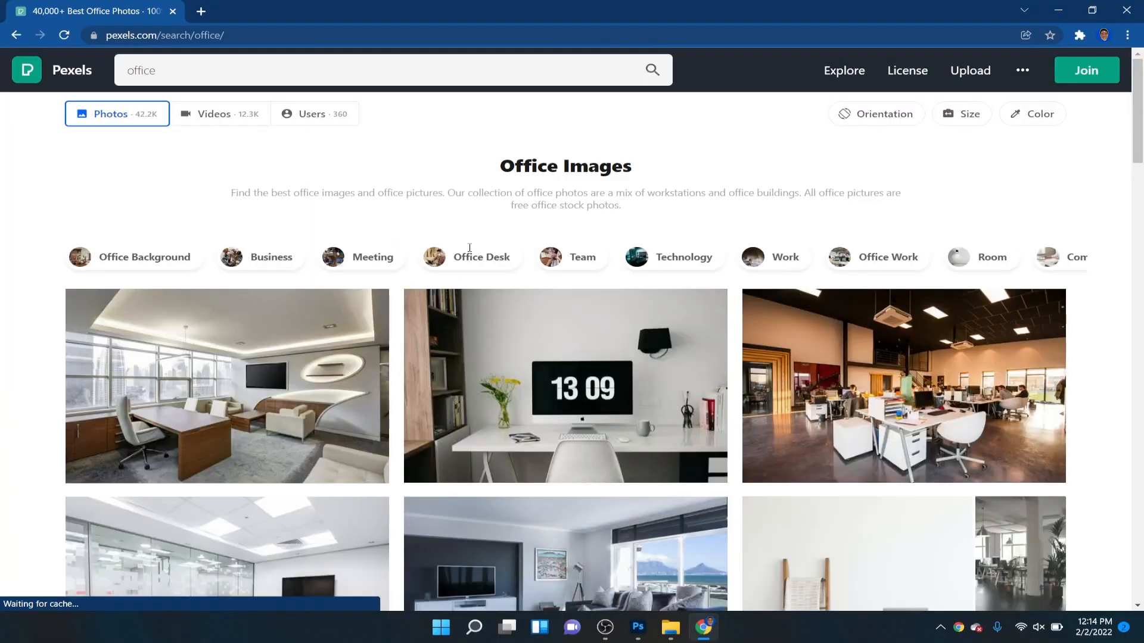
scroll("down", 3)
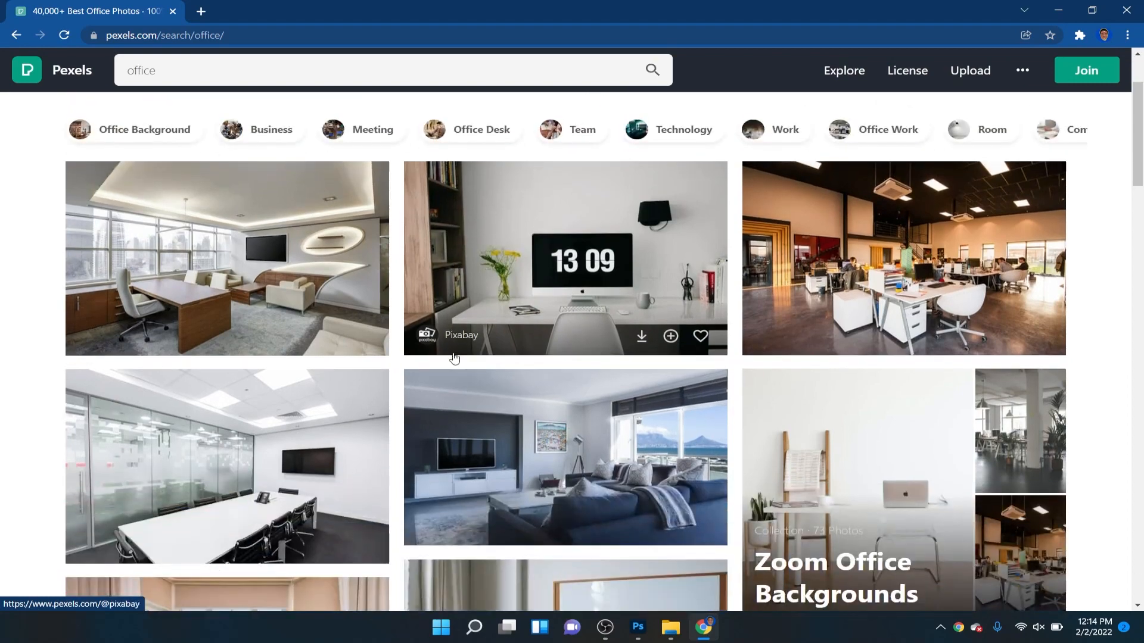
scroll("down", 3)
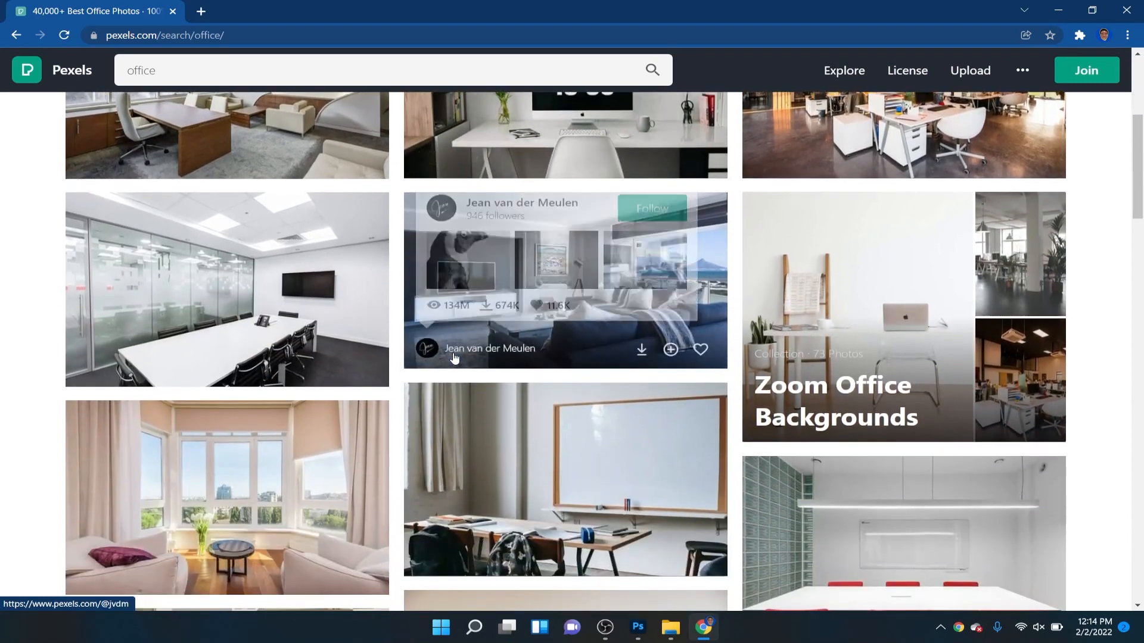
scroll("down", 3)
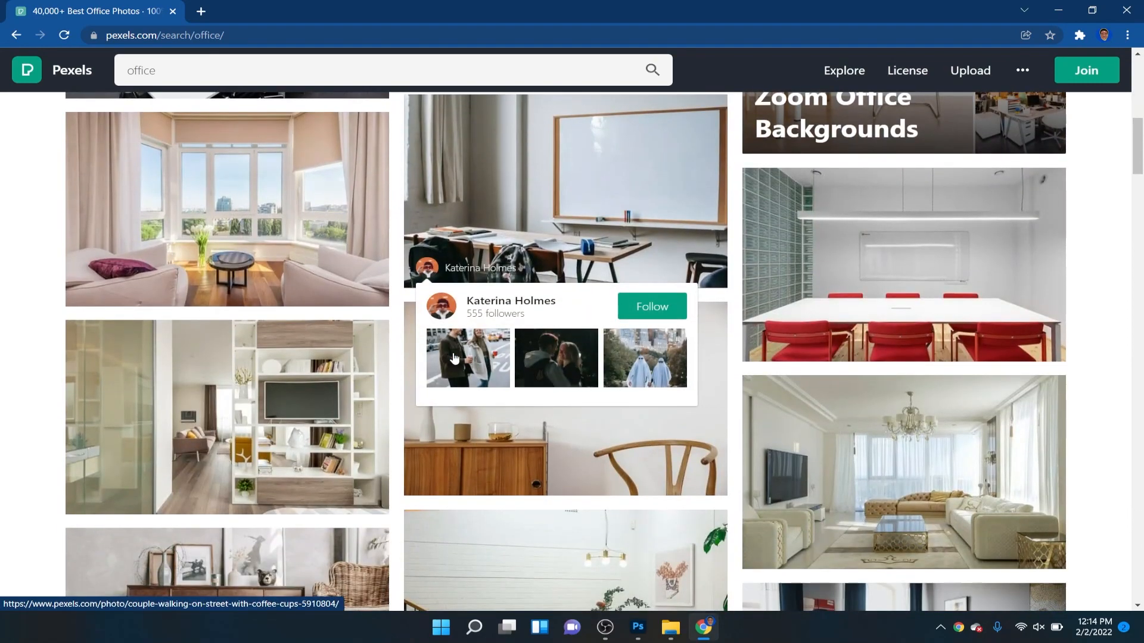
scroll("down", 3)
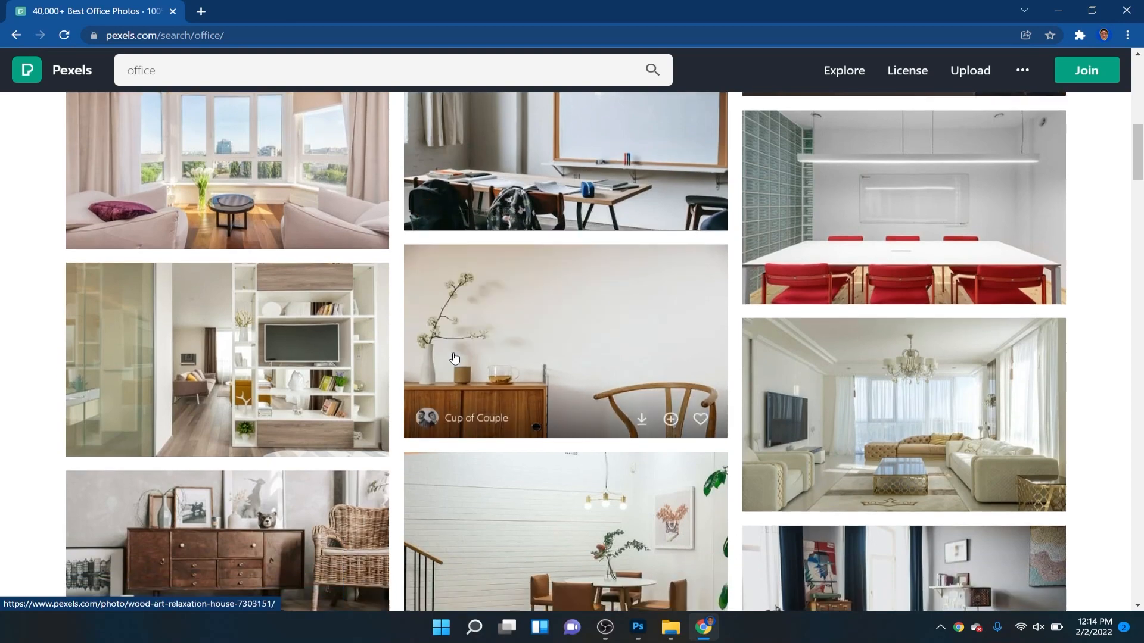